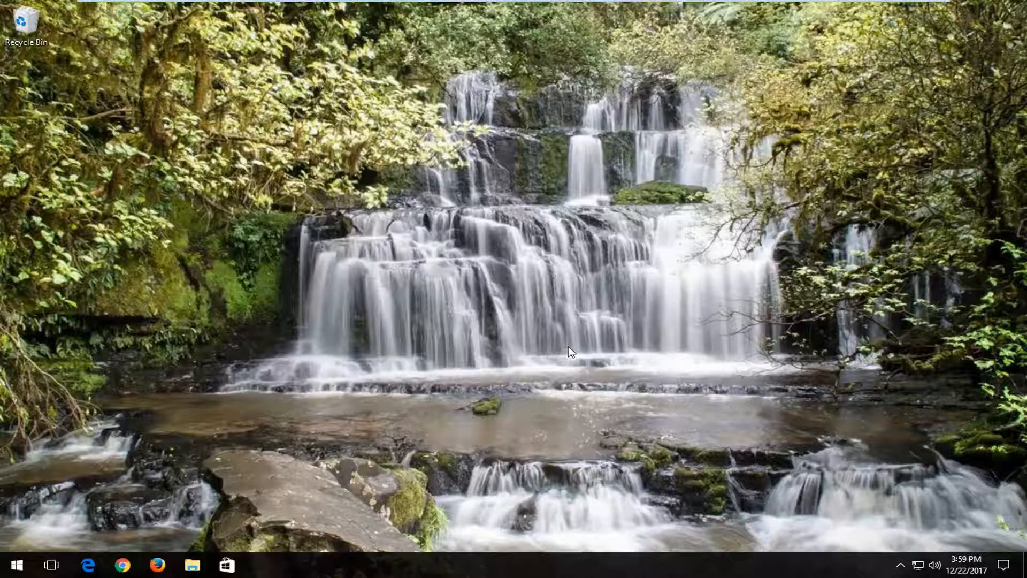
mouse_move(551, 353)
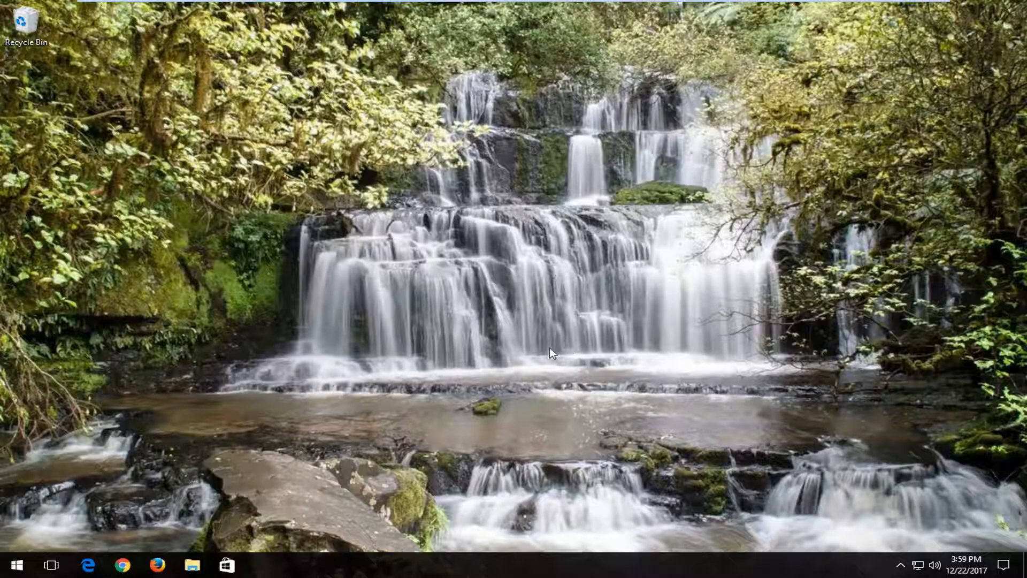
mouse_move(13, 565)
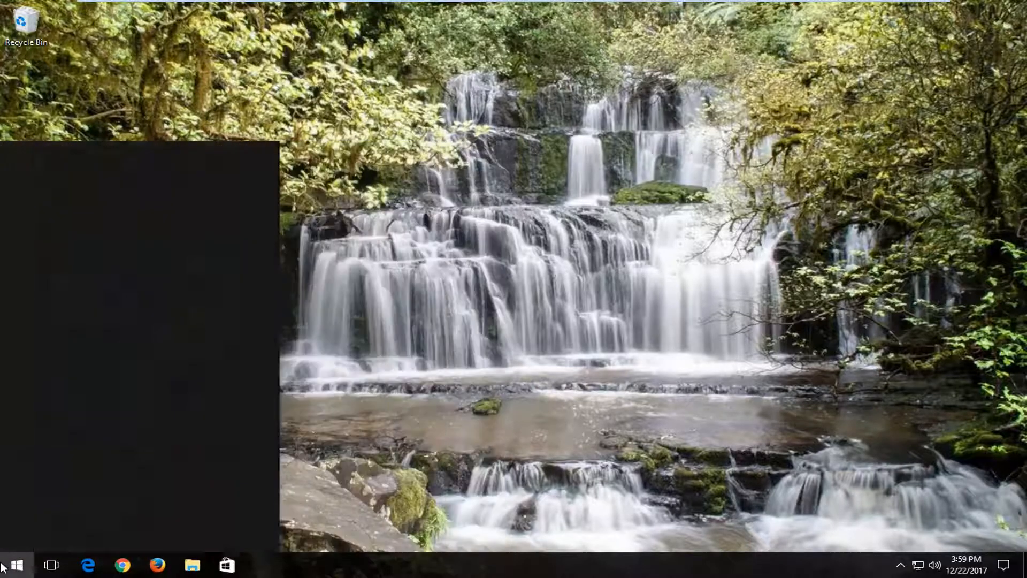
Step: Turn on 'Show hidden files, folders, and drives' in File Explorer Options
type("folder option")
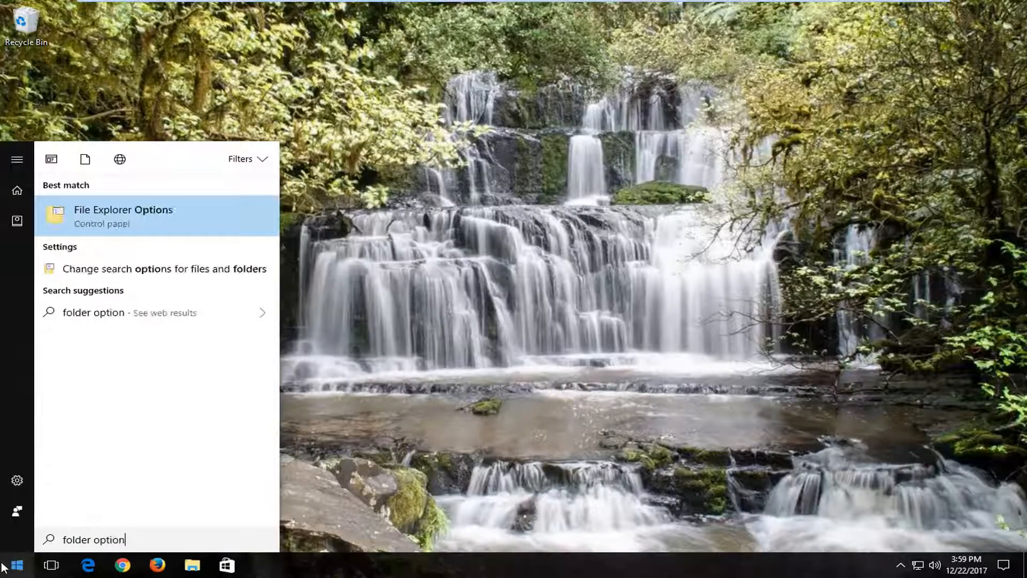
mouse_move(154, 221)
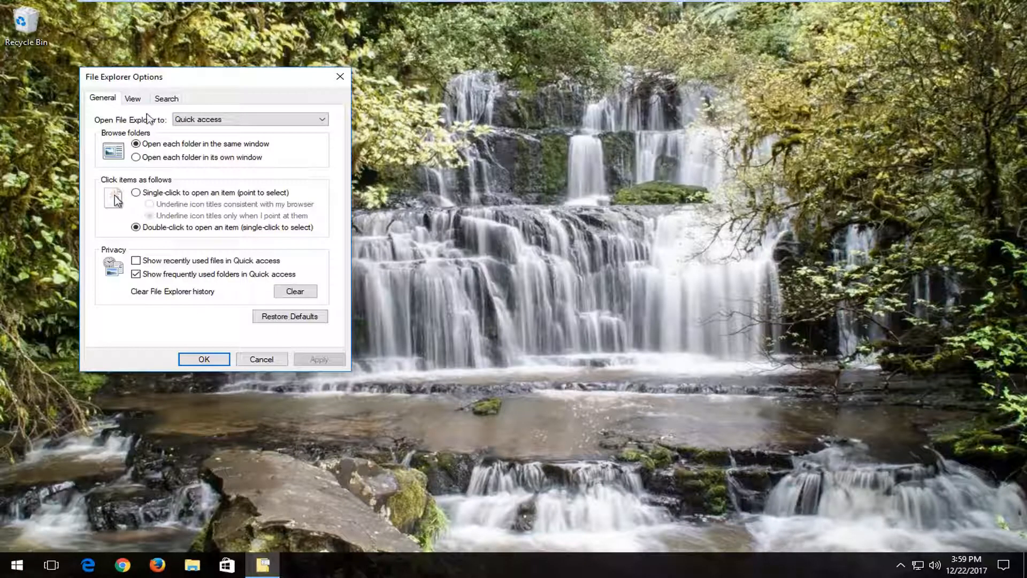
left_click(132, 98)
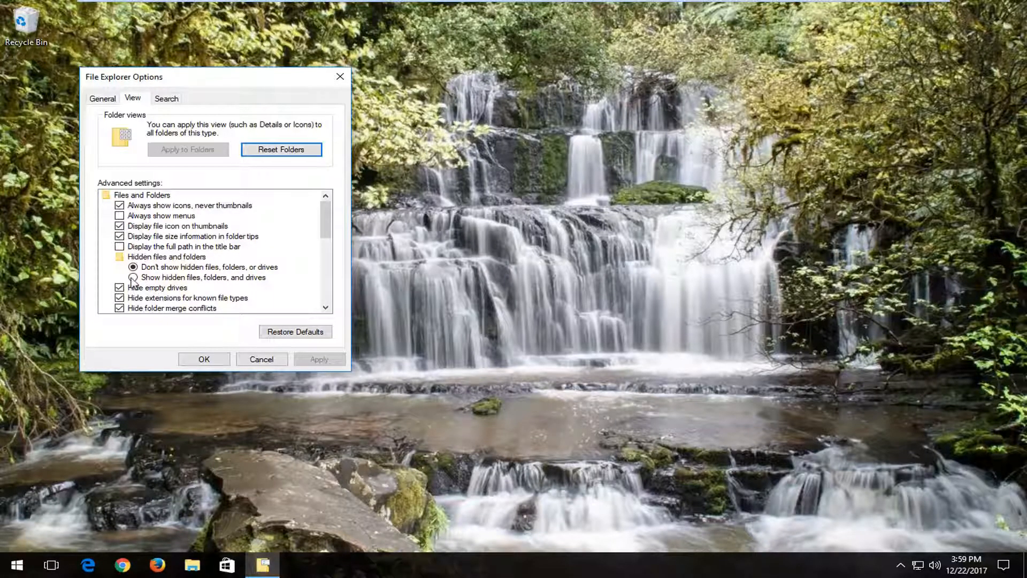
left_click(133, 277)
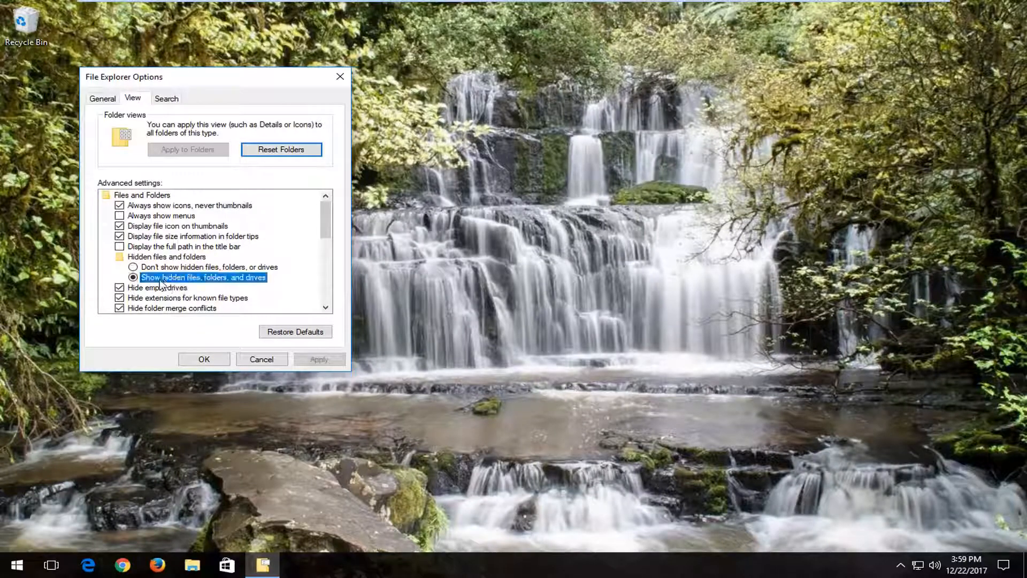
left_click(203, 358)
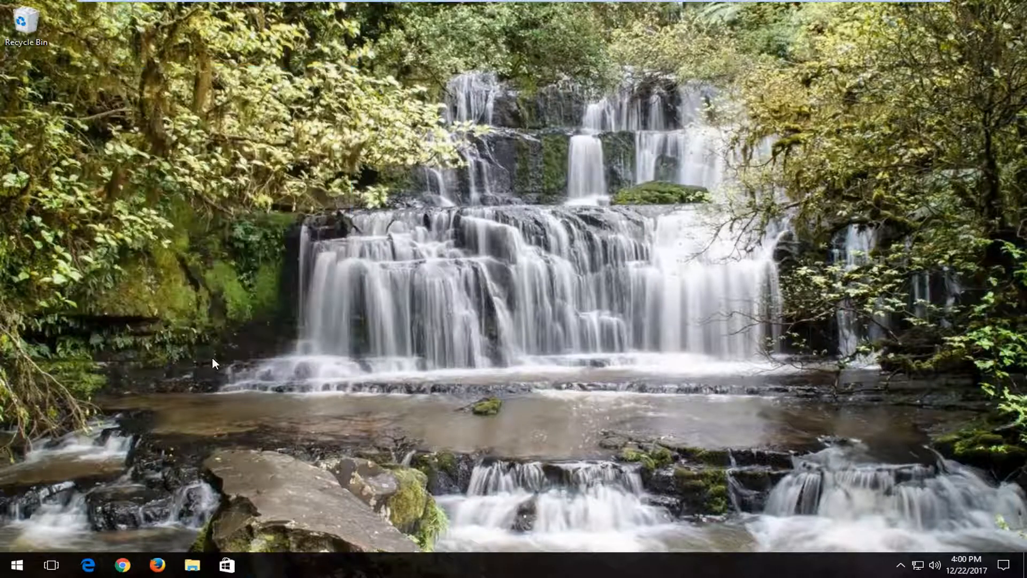
mouse_move(123, 520)
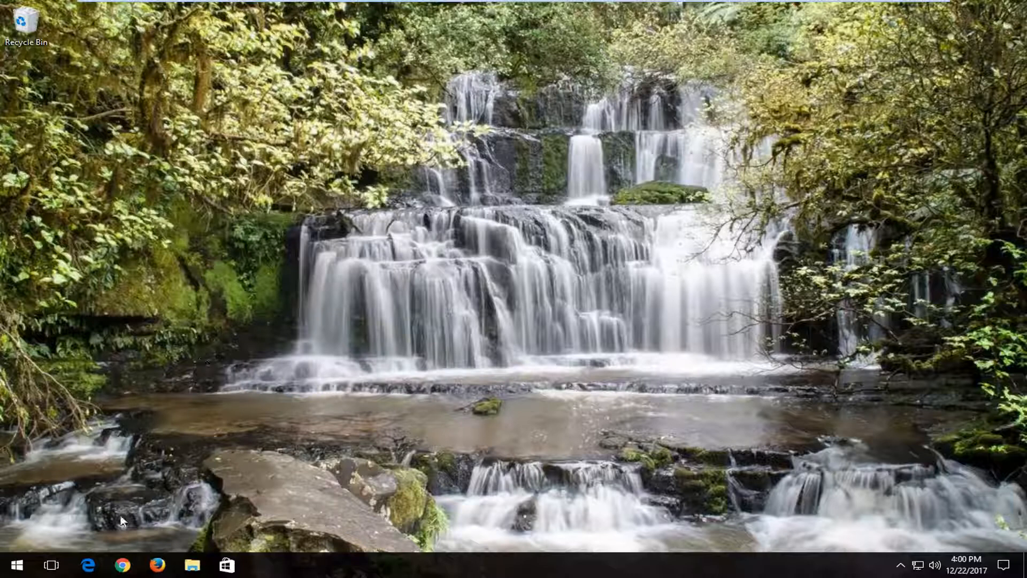
Step: Open Chrome maximized on Google and search for 'd3dx9_43.dll download'
left_click(122, 564)
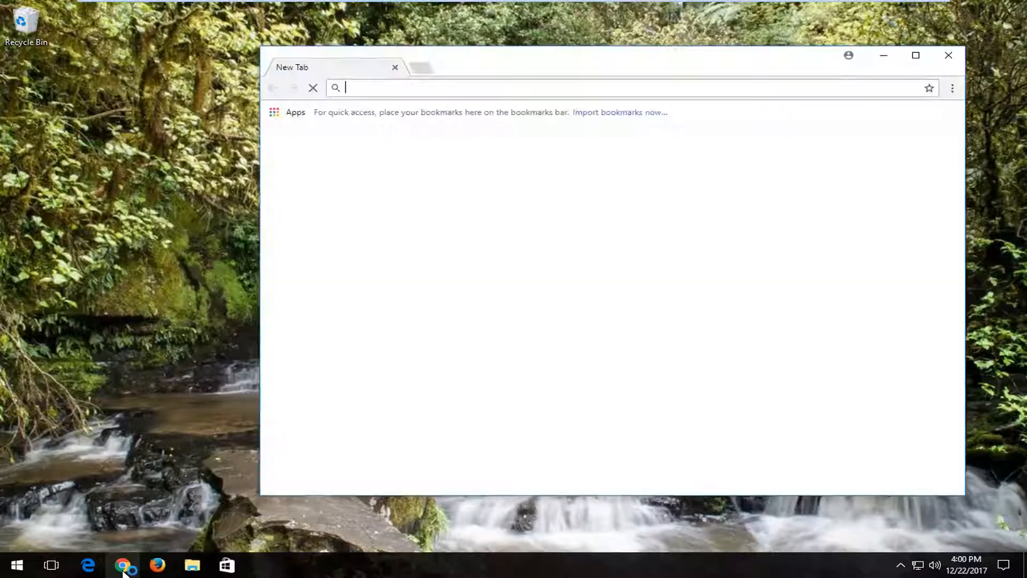
type("google.com")
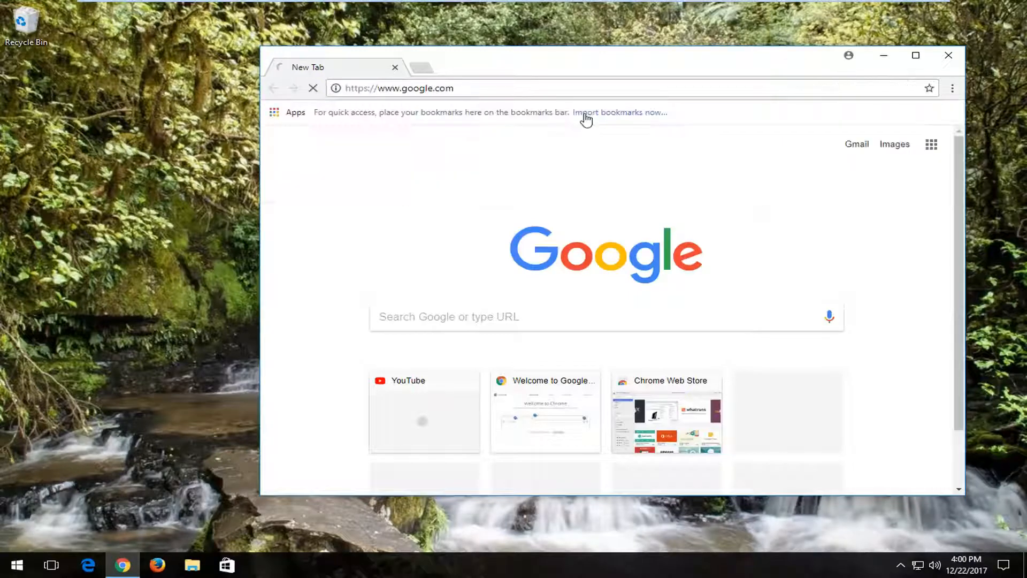
left_click(915, 55)
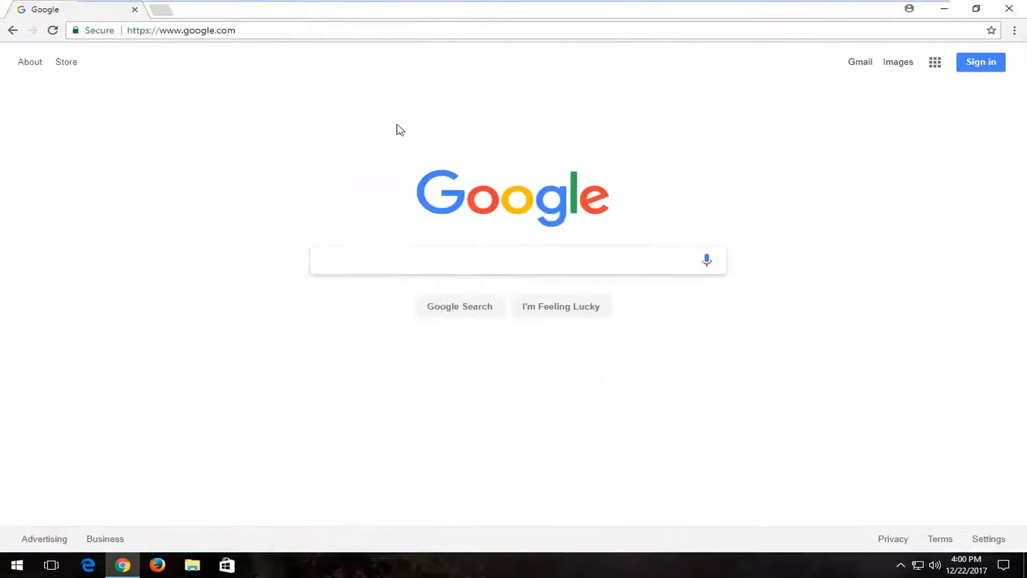
type("d")
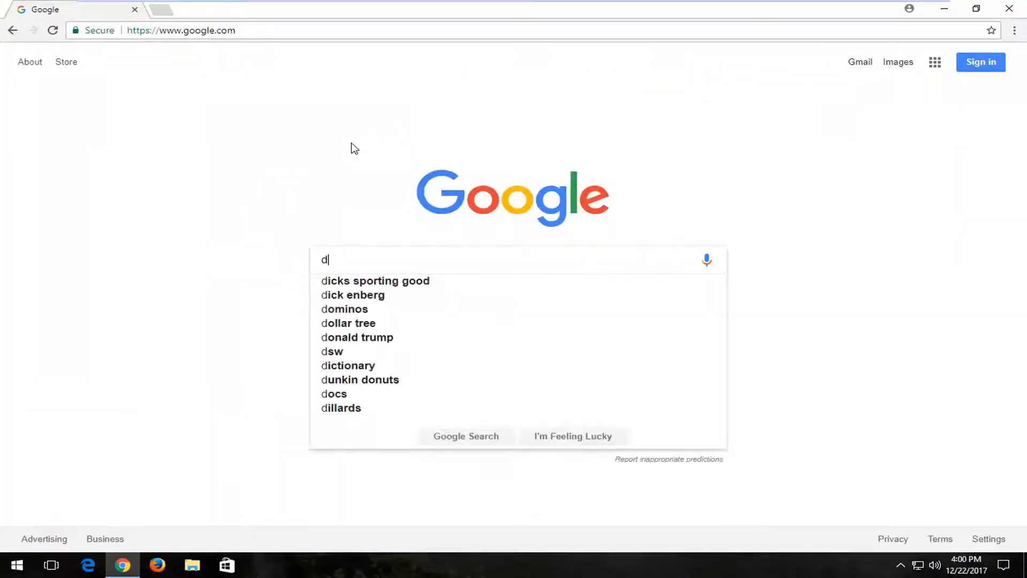
type("3dx9_43.dll download")
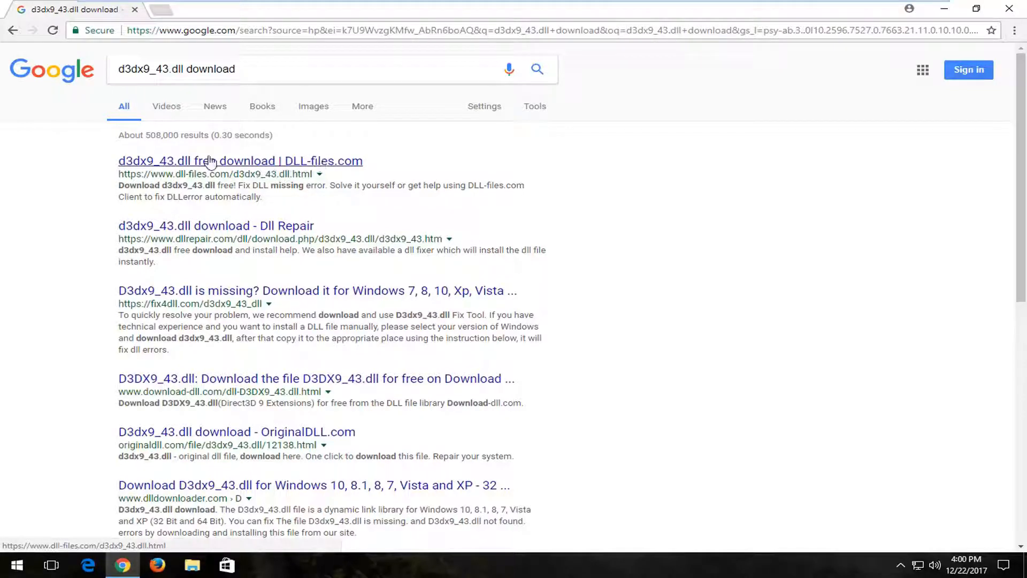
Step: Open the DLL-files.com result and download the 64-bit d3dx9_43.dll version
left_click(240, 161)
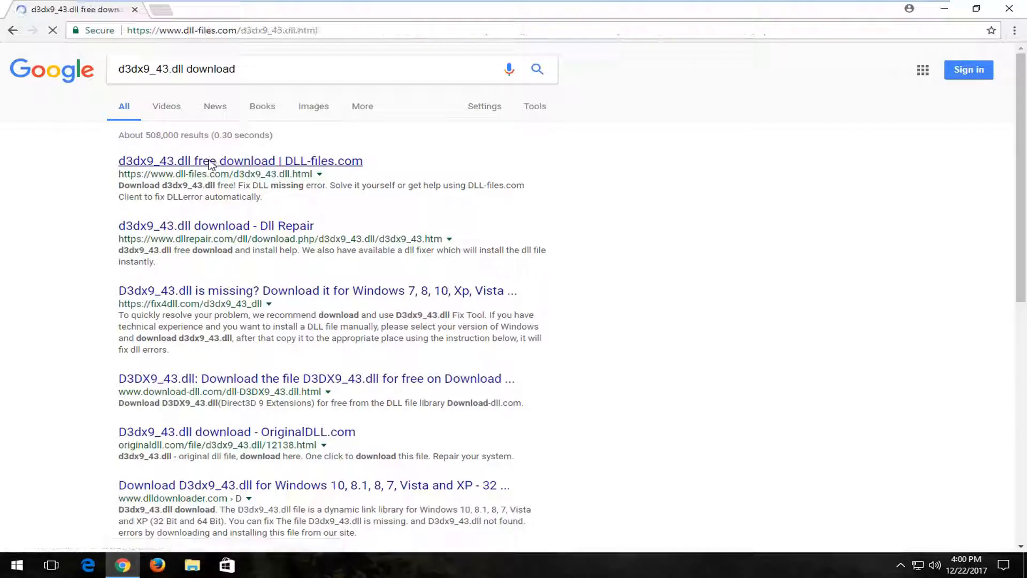
left_click(240, 161)
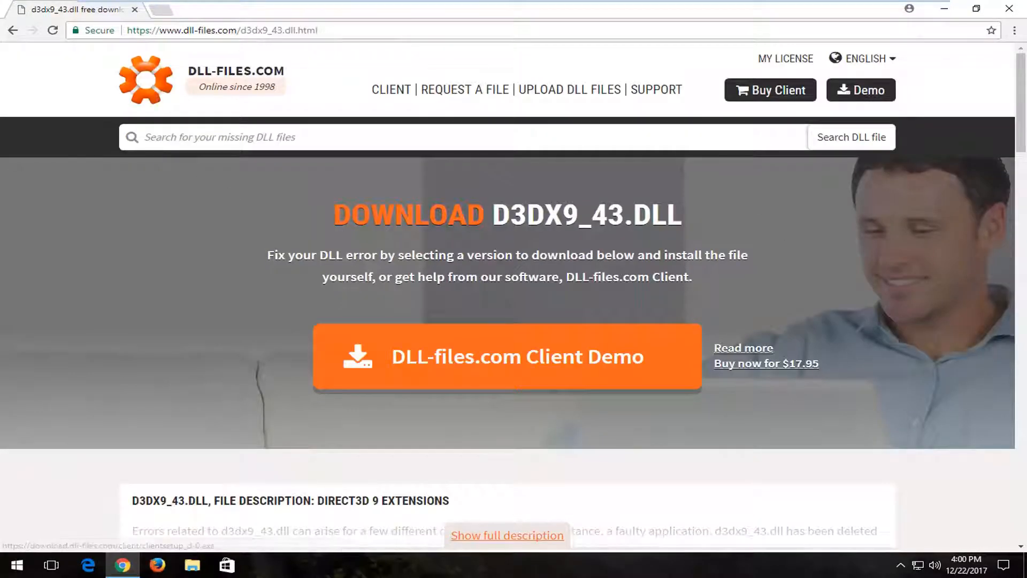
scroll("down", 3)
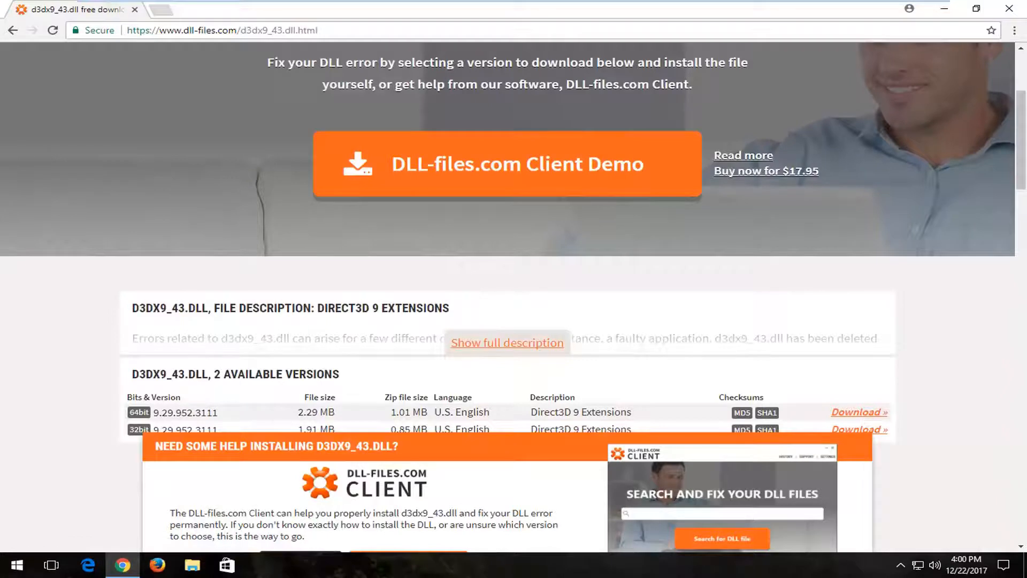
scroll("down", 3)
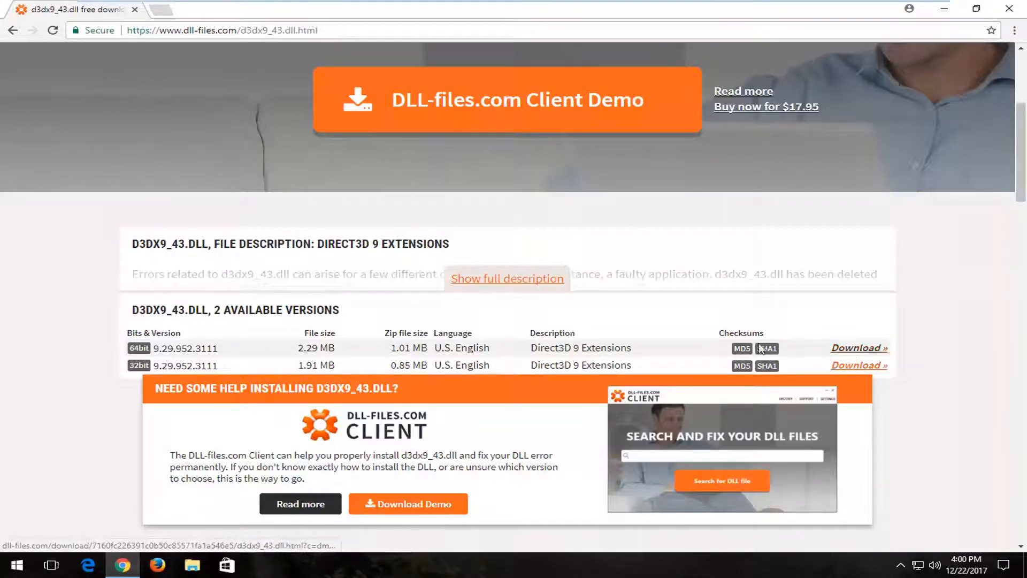
left_click(855, 347)
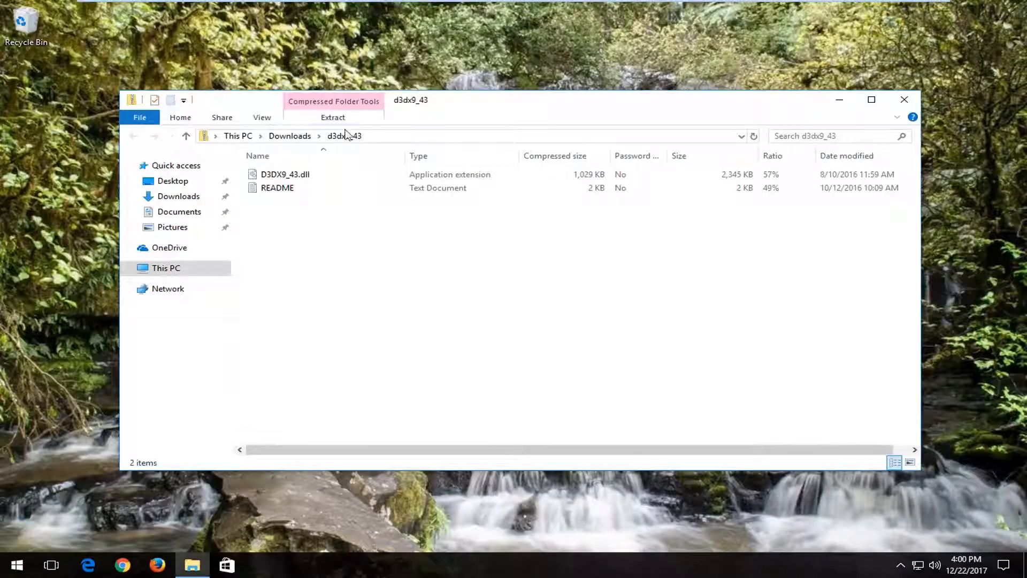
Step: Copy D3DX9_43.dll from the zip to the desktop and close the archive window
left_click(285, 174)
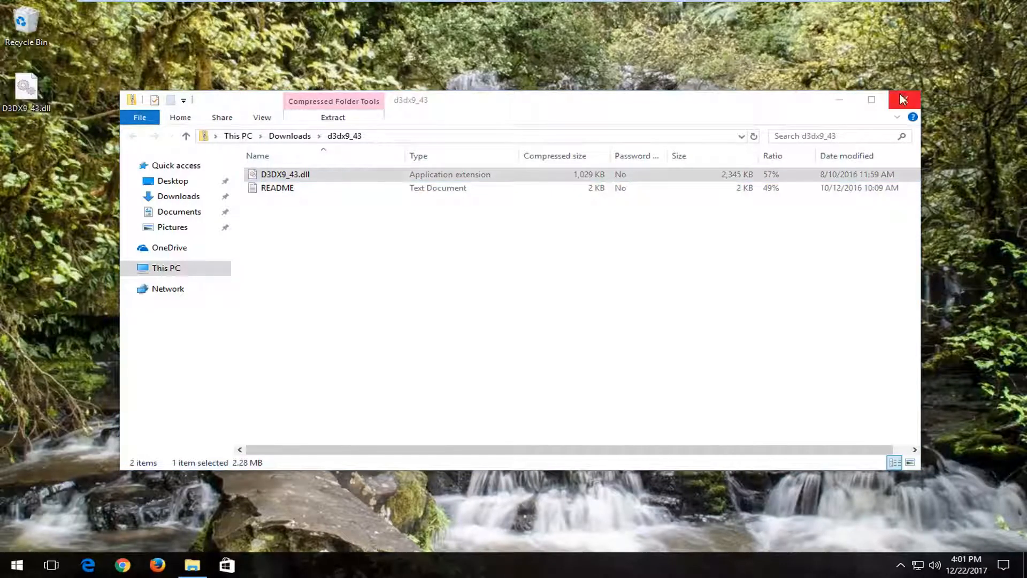
left_click(904, 99)
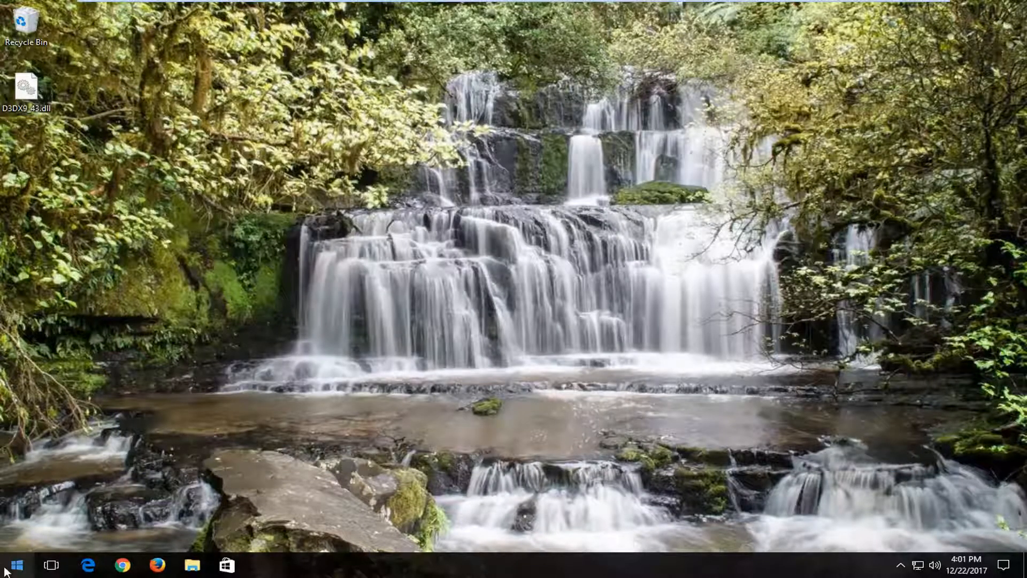
left_click(13, 564)
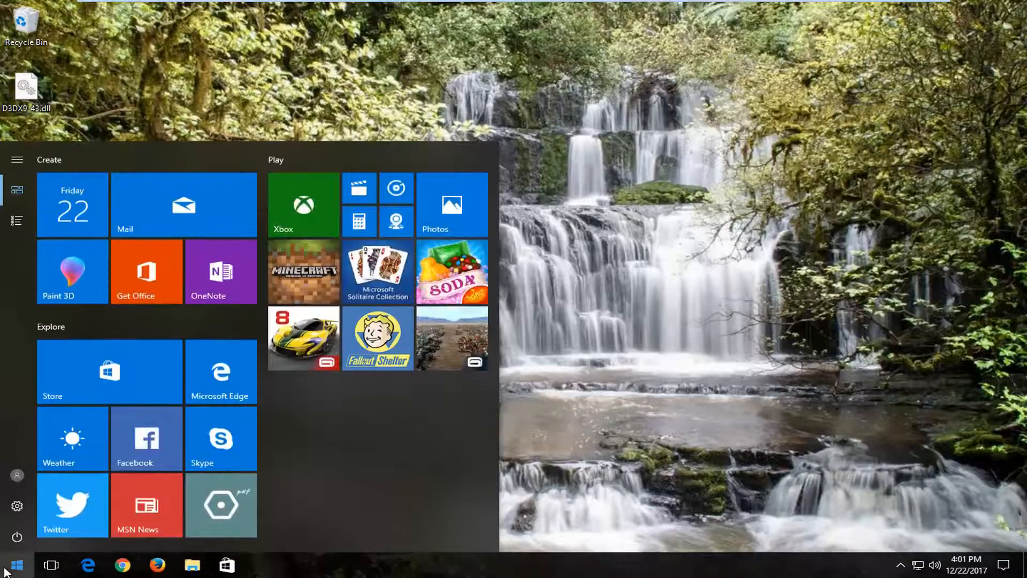
type("computer")
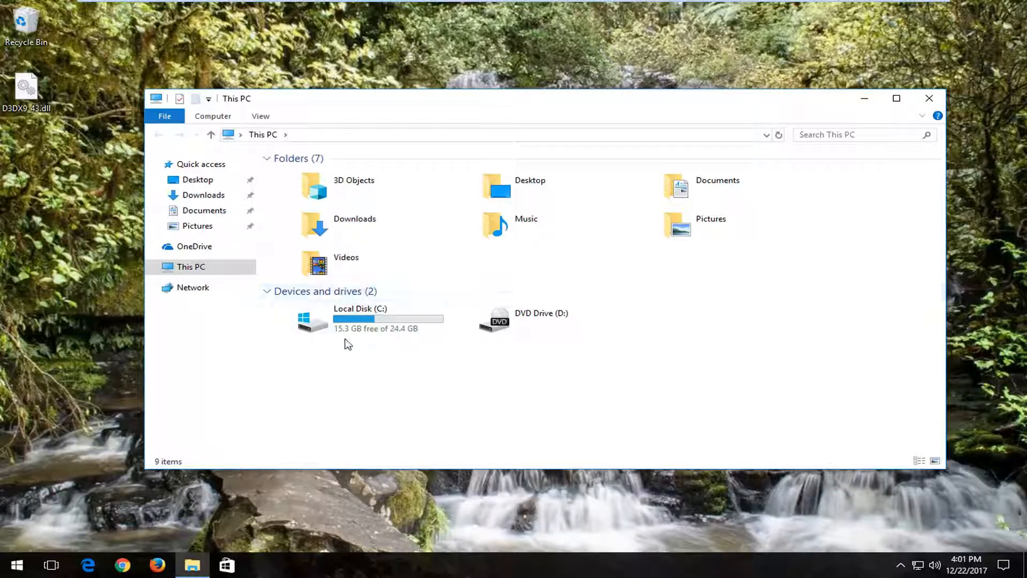
mouse_move(379, 315)
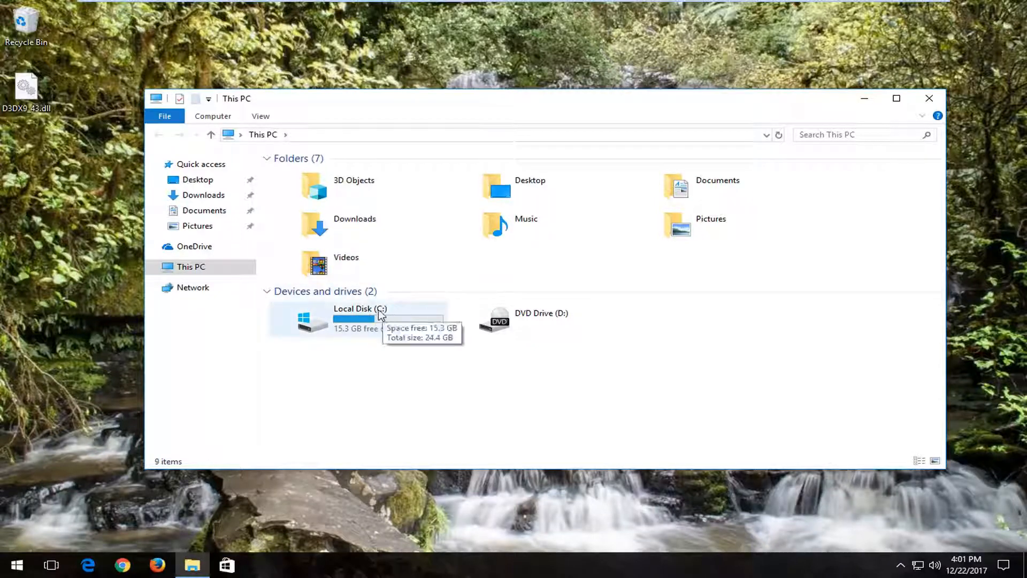
mouse_move(396, 317)
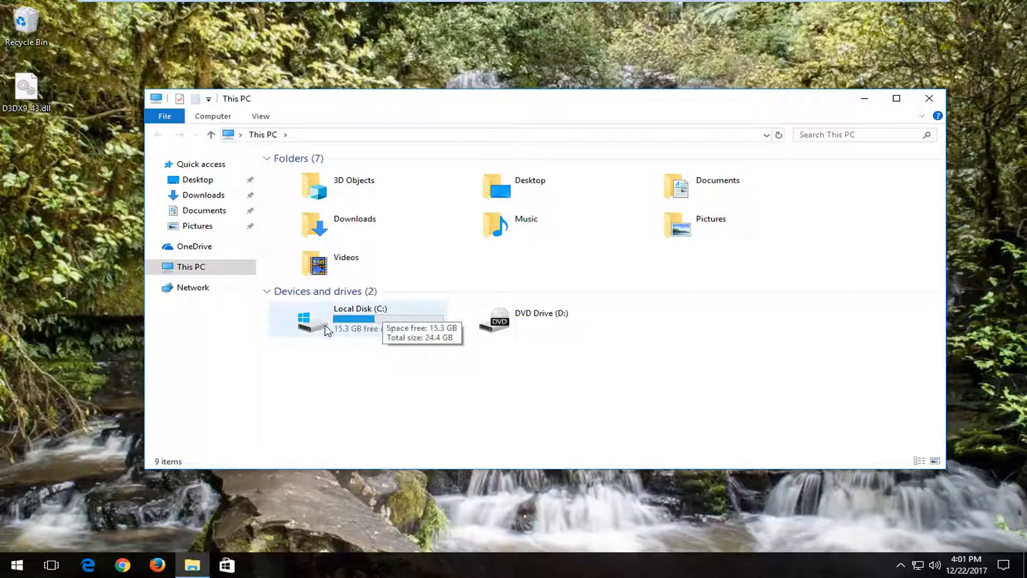
mouse_move(300, 329)
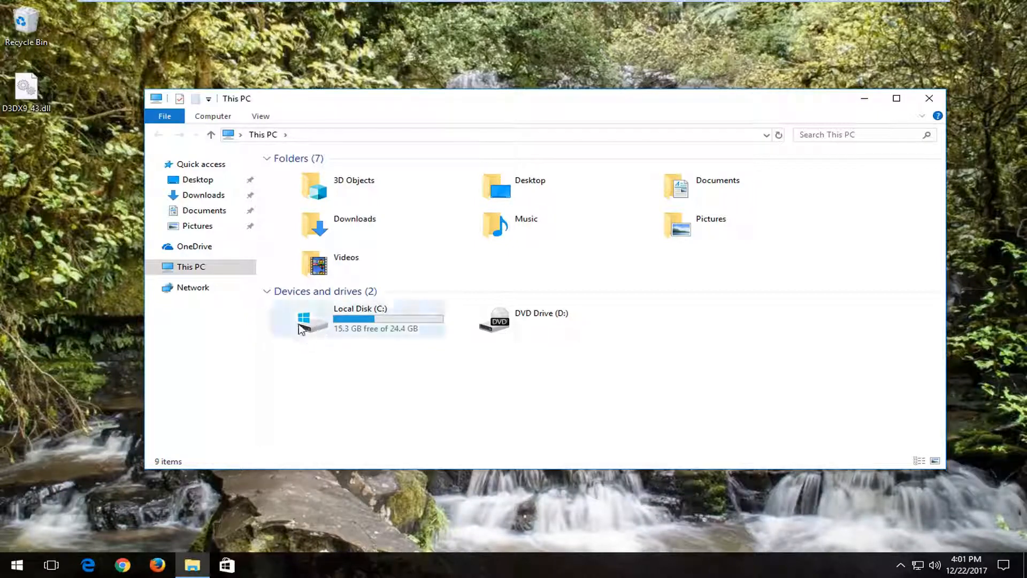
mouse_move(311, 321)
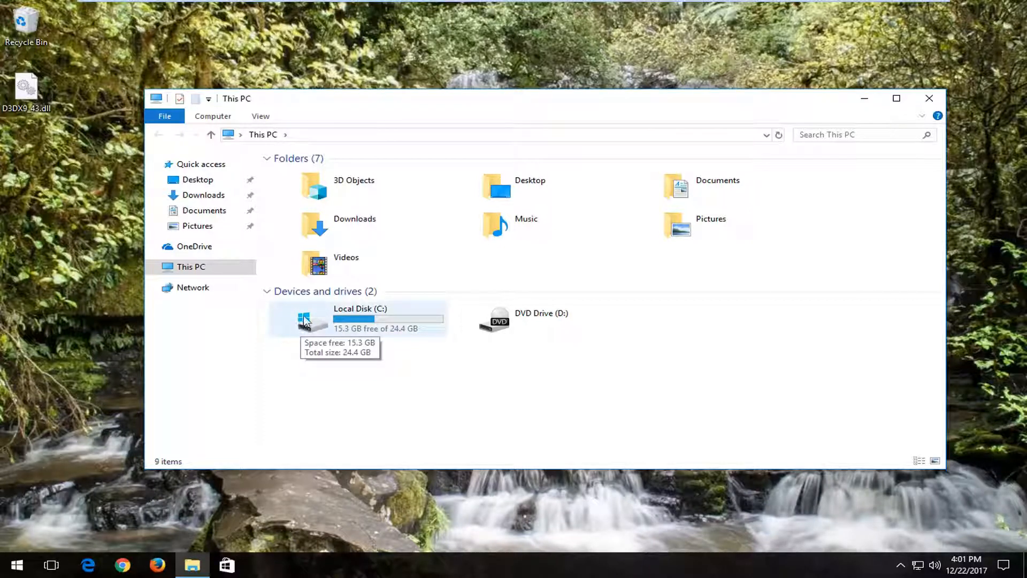
mouse_move(313, 325)
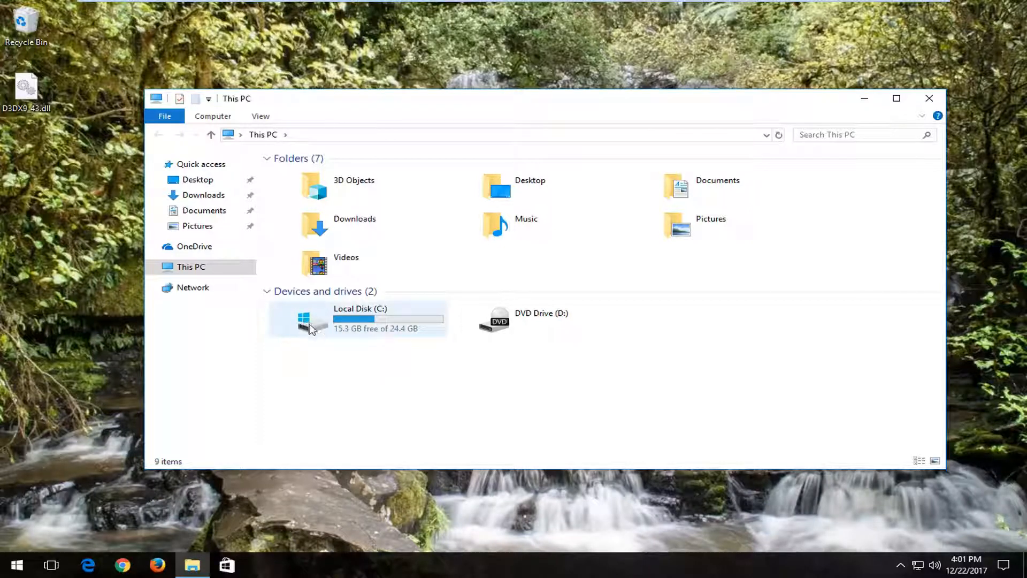
mouse_move(299, 334)
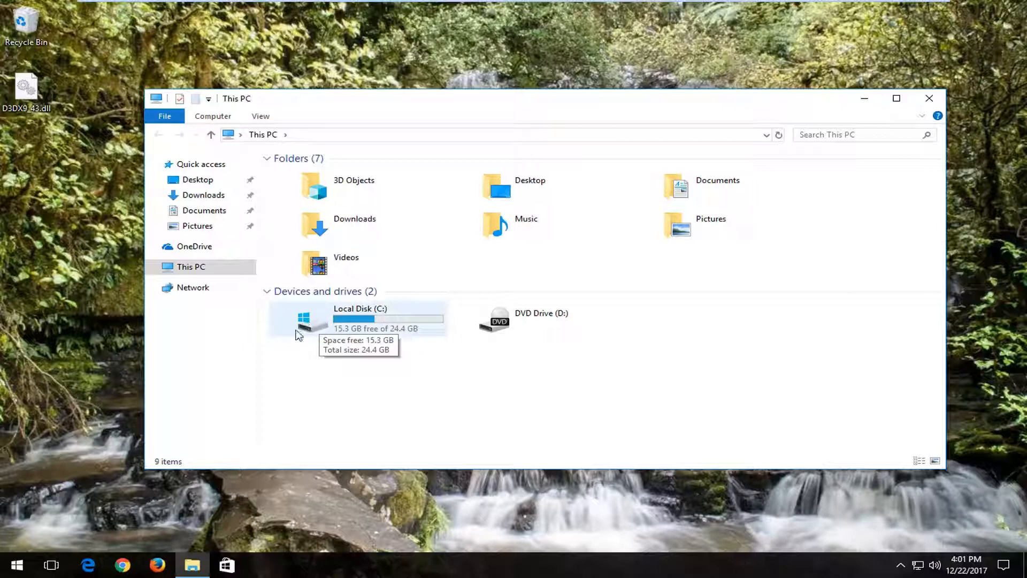
Step: Navigate into C:\Windows and select the System32 folder
double_click(303, 320)
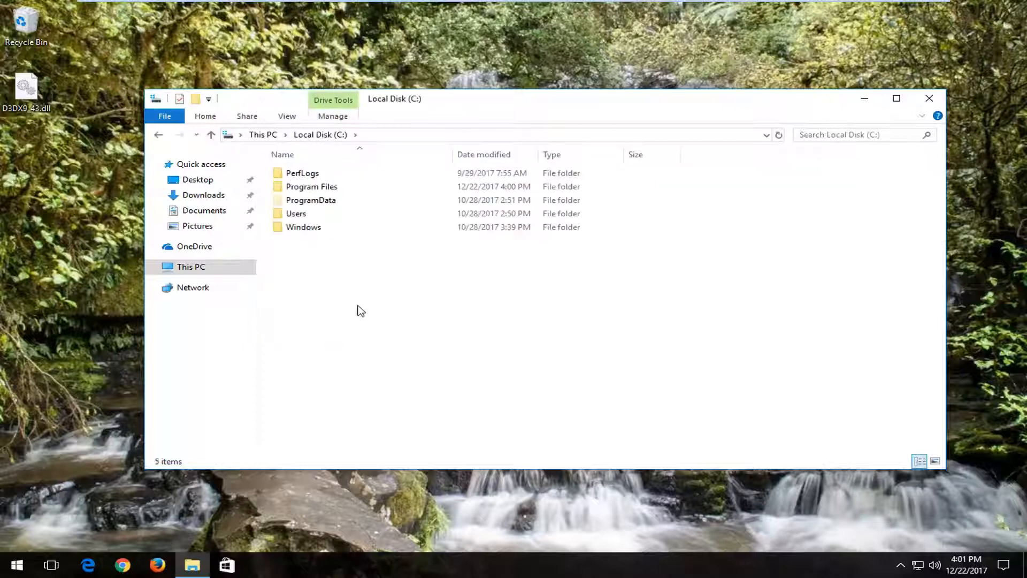
left_click(303, 227)
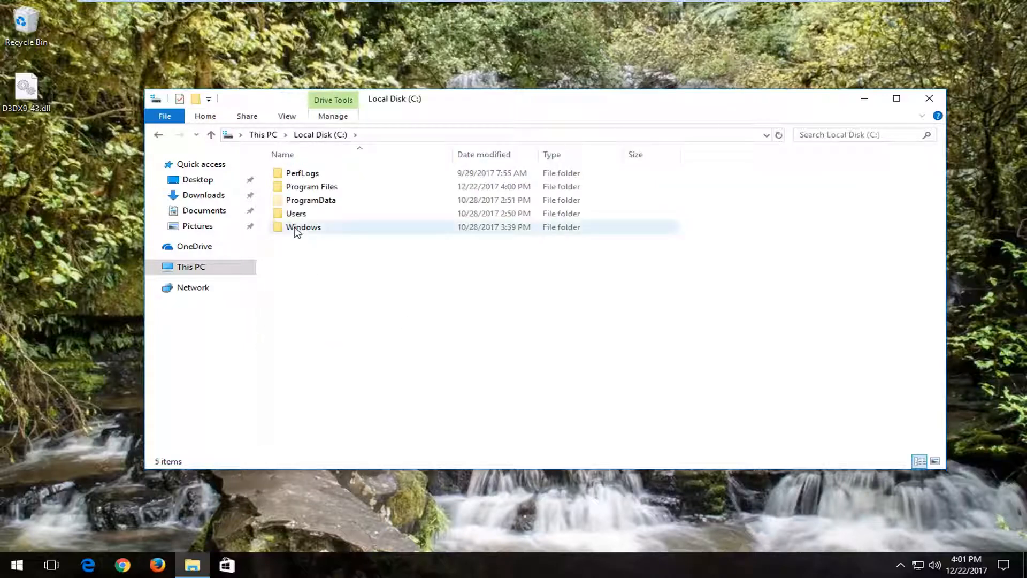
double_click(304, 226)
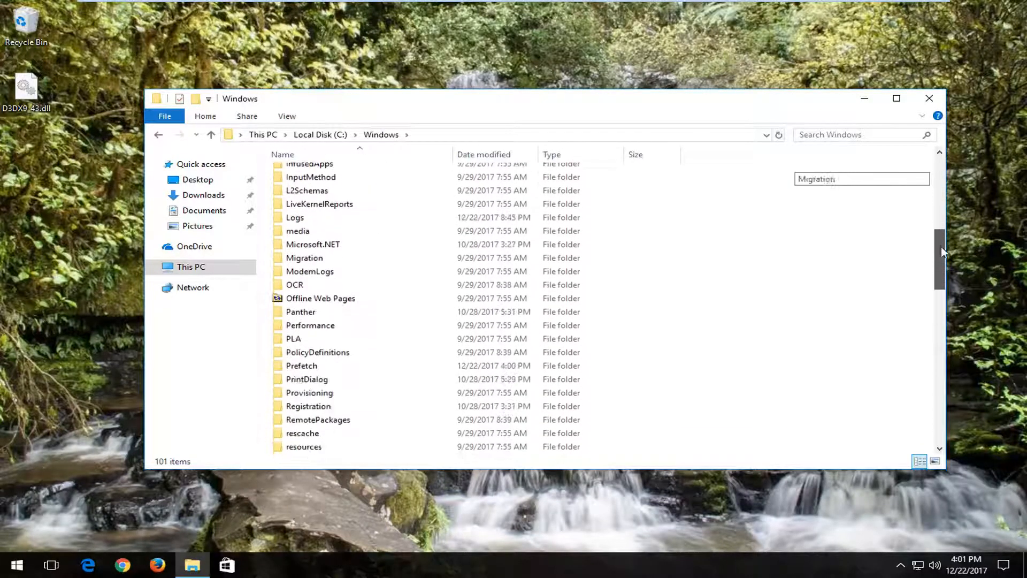
scroll("down", 3)
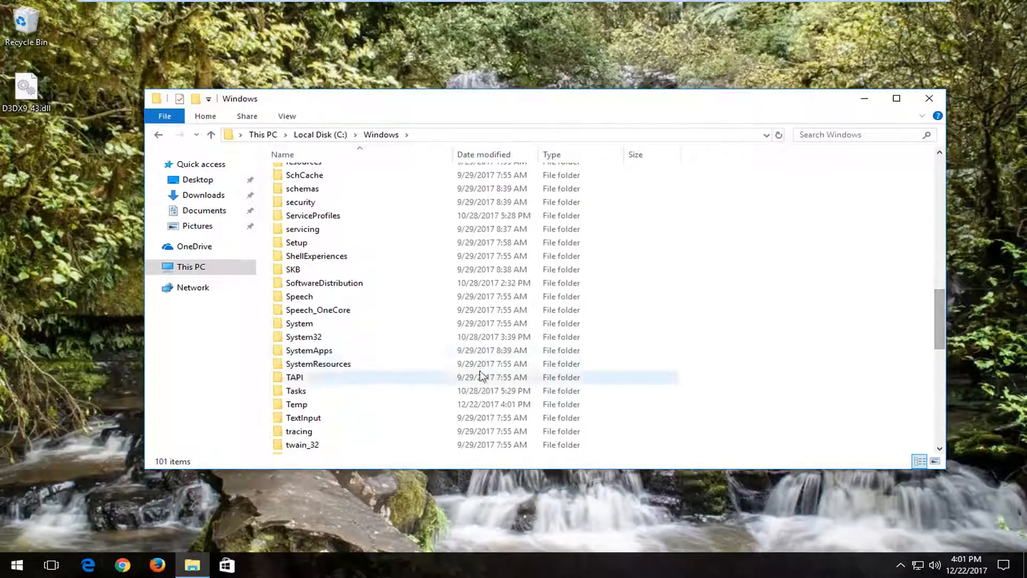
left_click(303, 336)
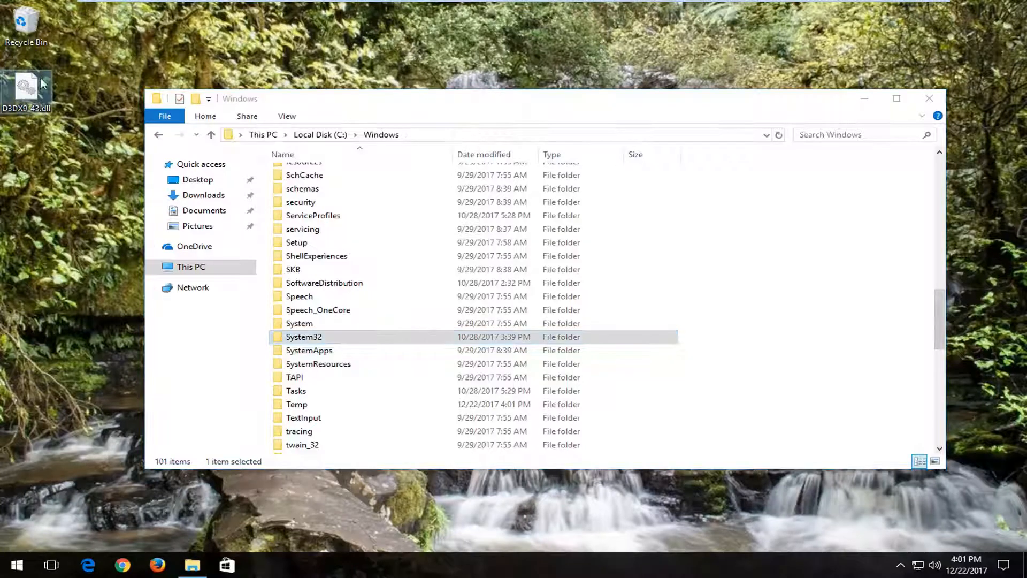
mouse_move(32, 85)
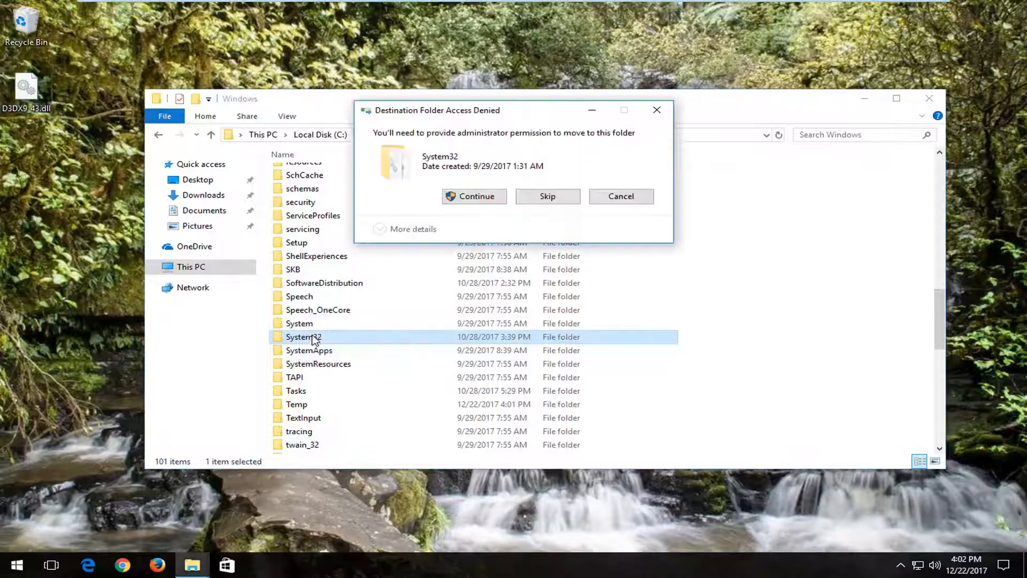
mouse_move(422, 190)
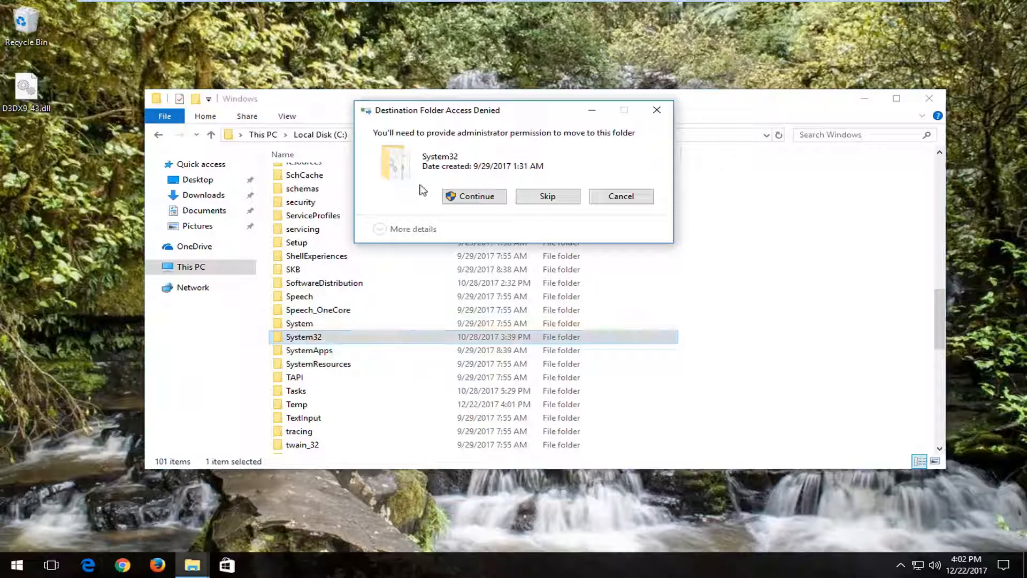
mouse_move(498, 135)
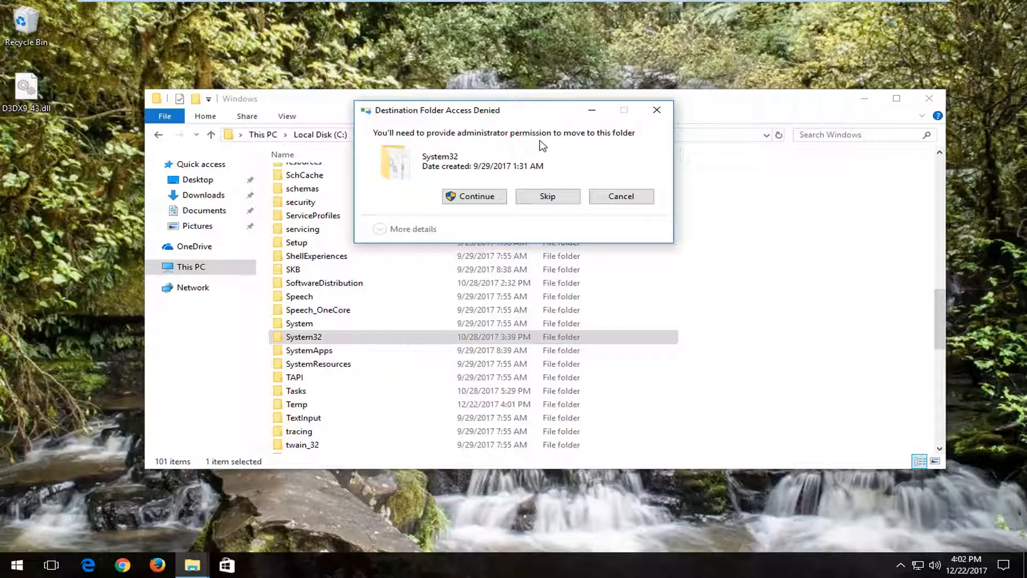
Step: Continue with administrator permission to move D3DX9_43.dll into System32
left_click(473, 196)
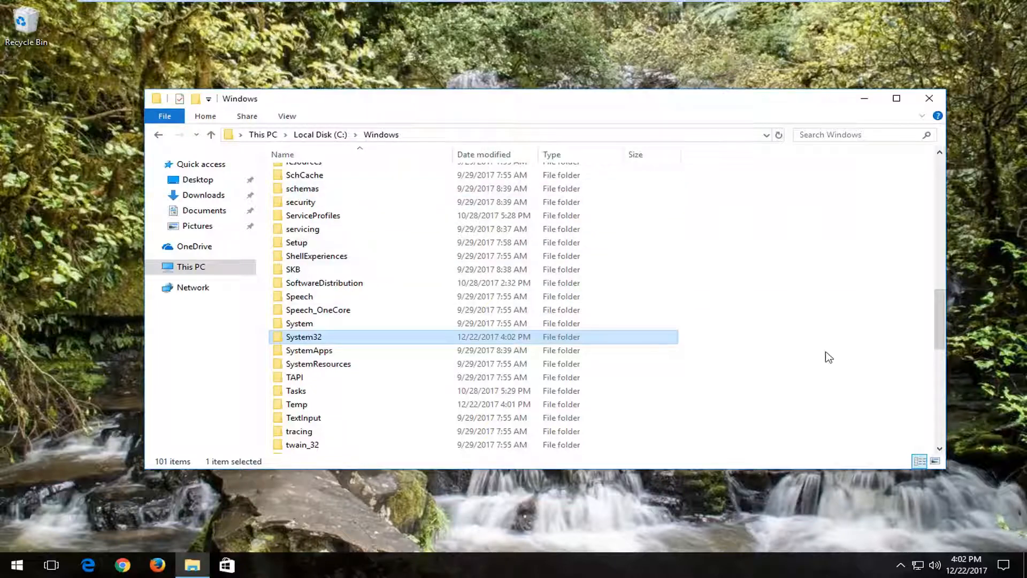
mouse_move(896, 358)
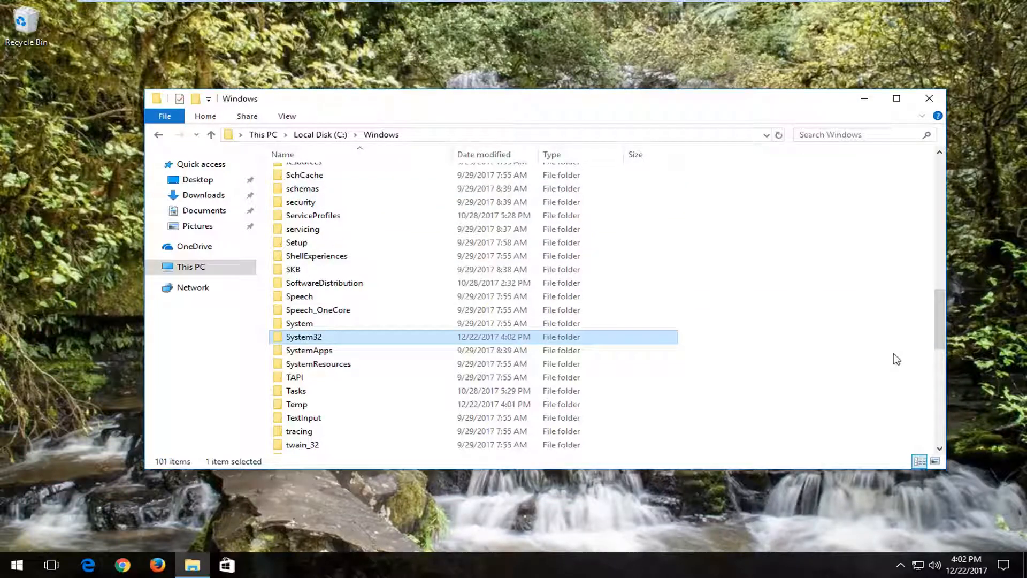
mouse_move(318, 271)
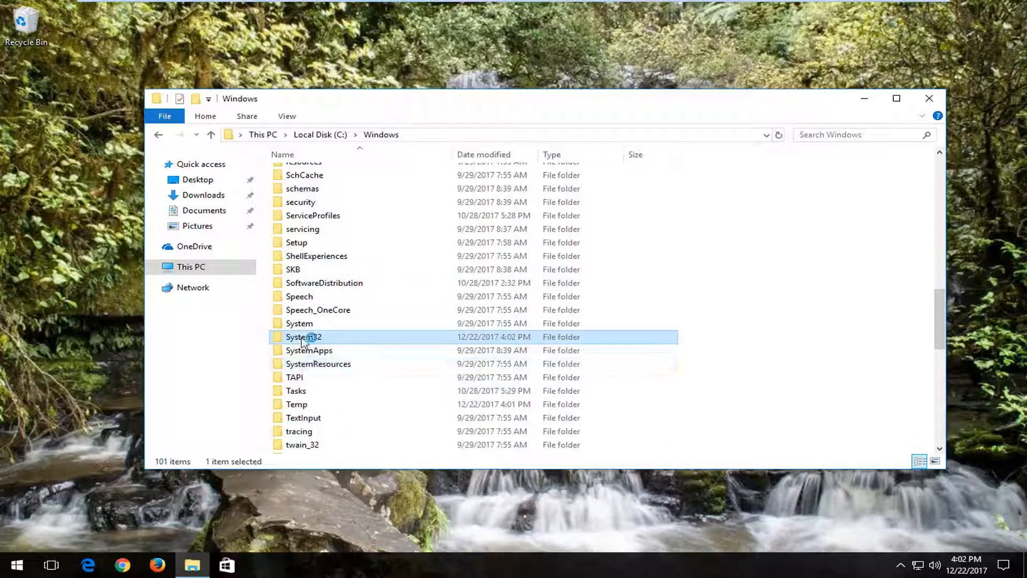
mouse_move(308, 344)
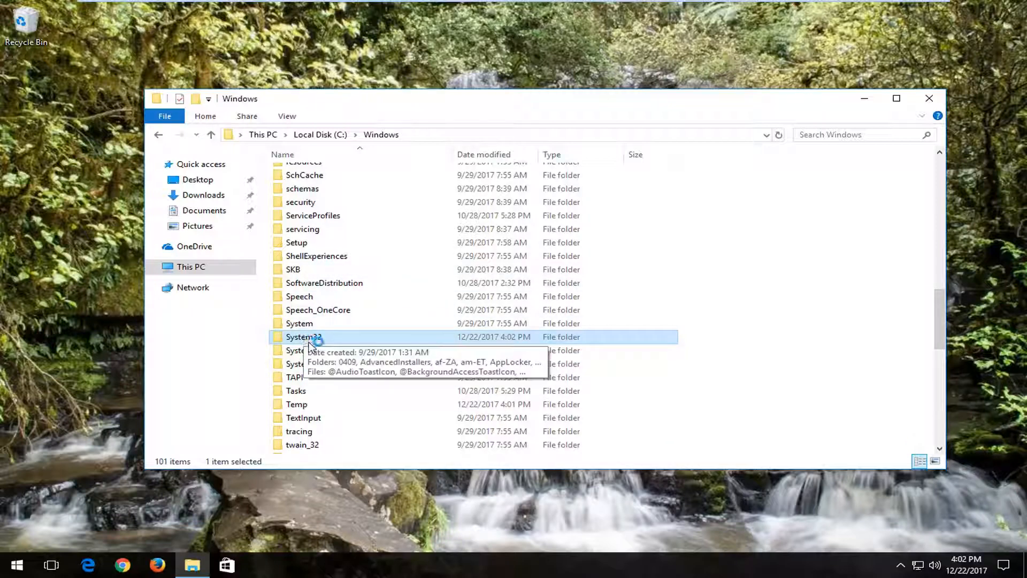
Step: Check the System32 folder, then close the File Explorer window
left_click(292, 269)
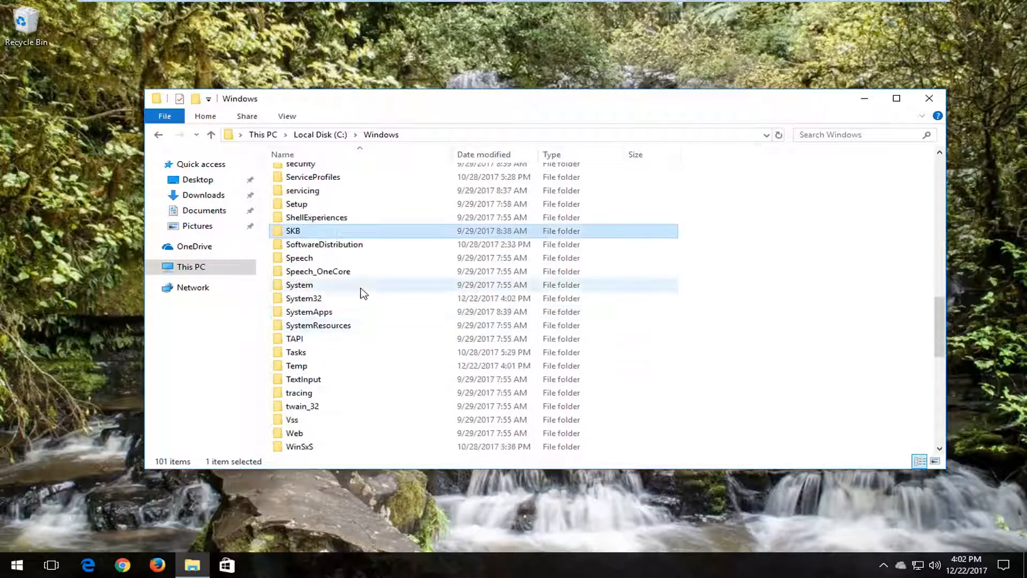
left_click(303, 298)
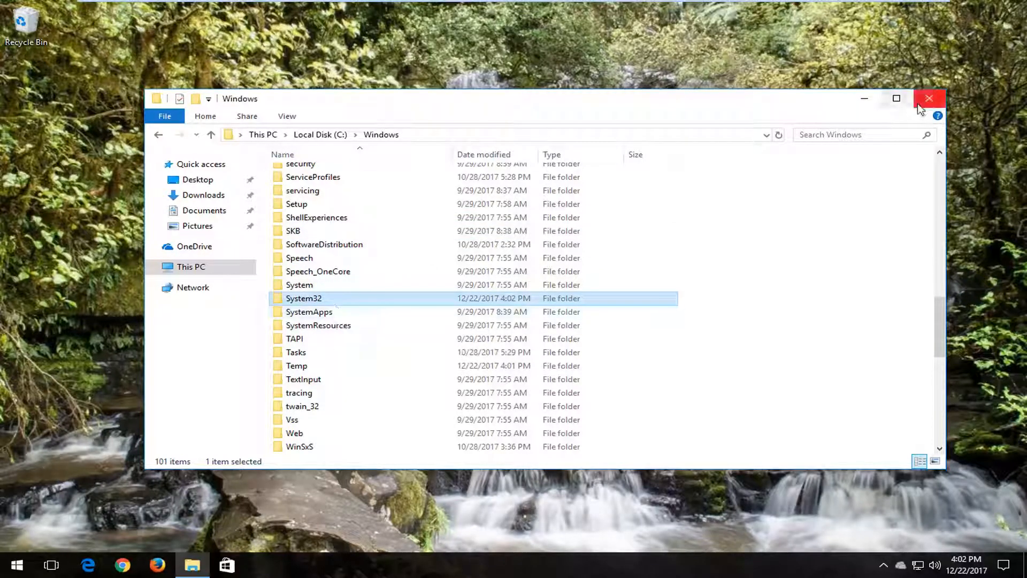
left_click(927, 98)
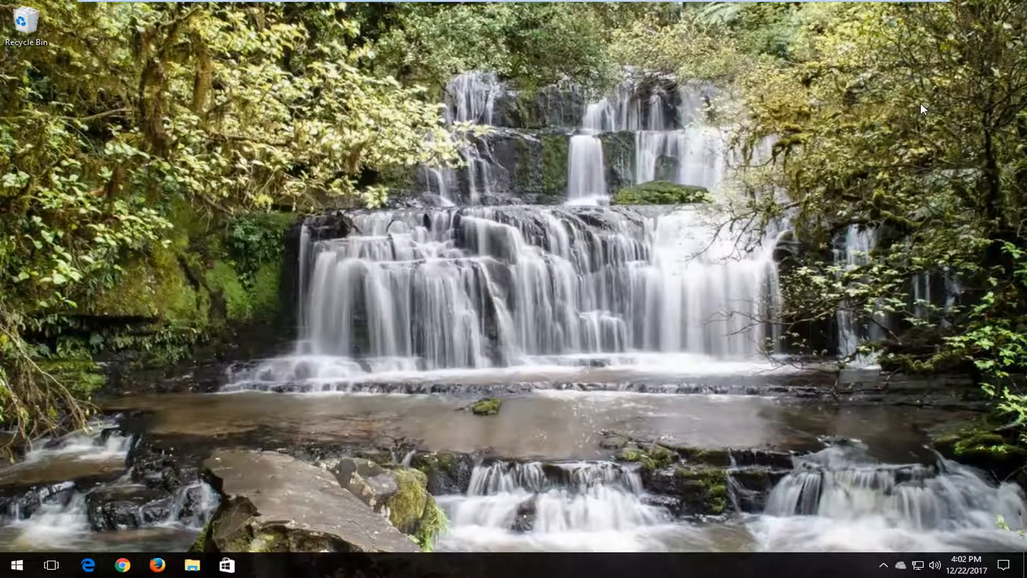